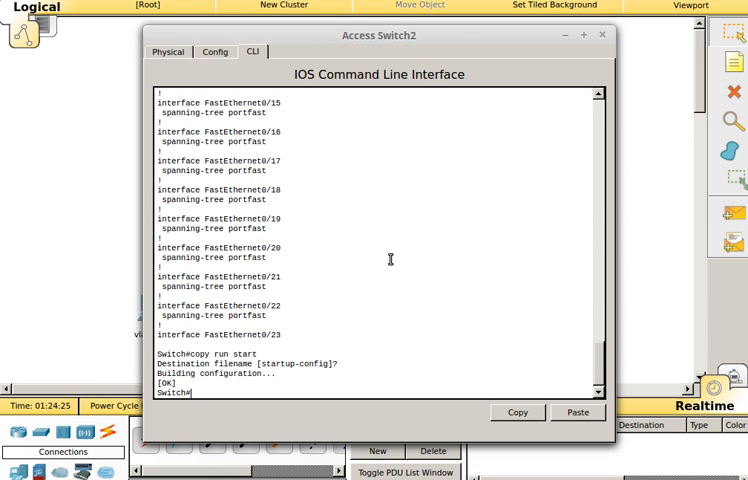
Step: Reload Access Switch2, re-enter privileged mode, and start typing copy run start
type("reload")
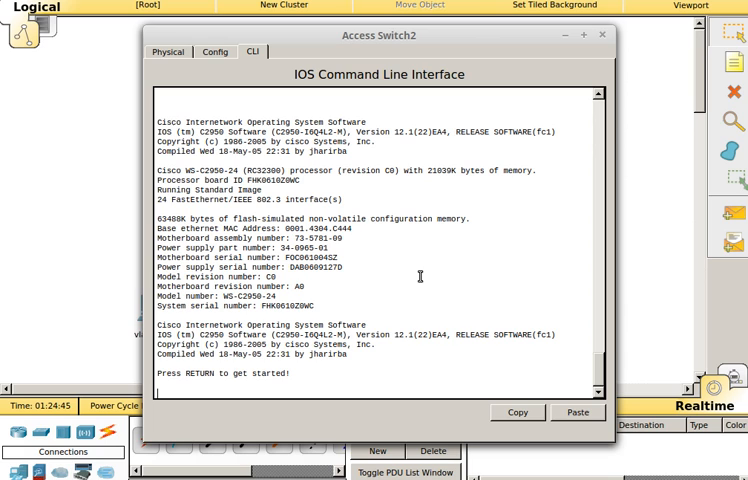
key("Return")
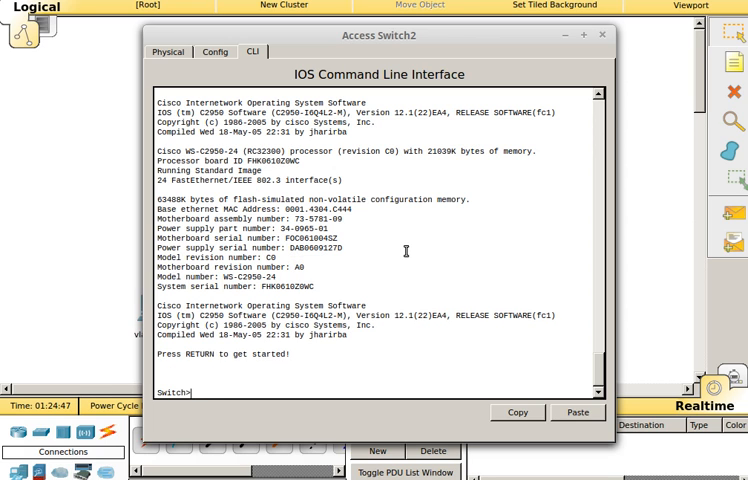
type("en")
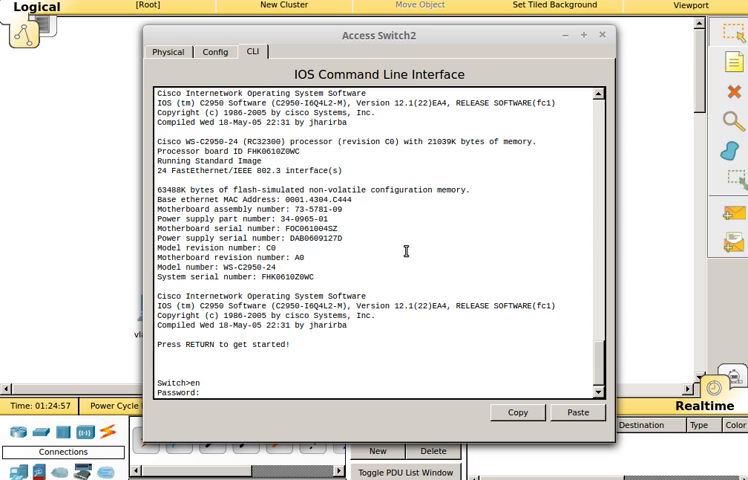
key("Return")
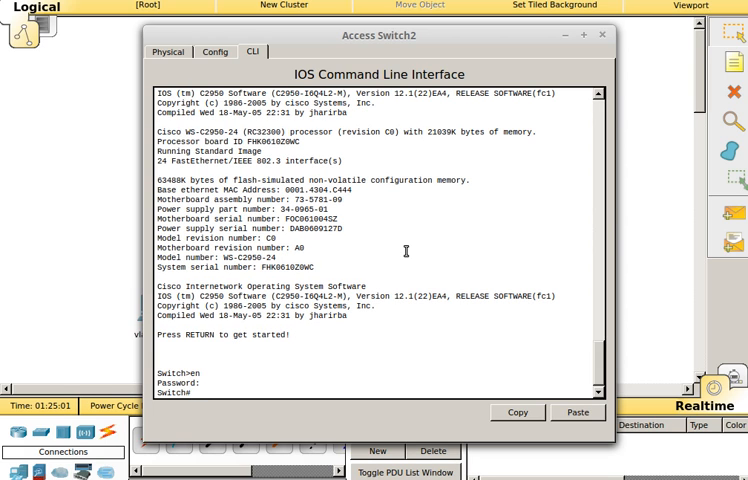
type("copy")
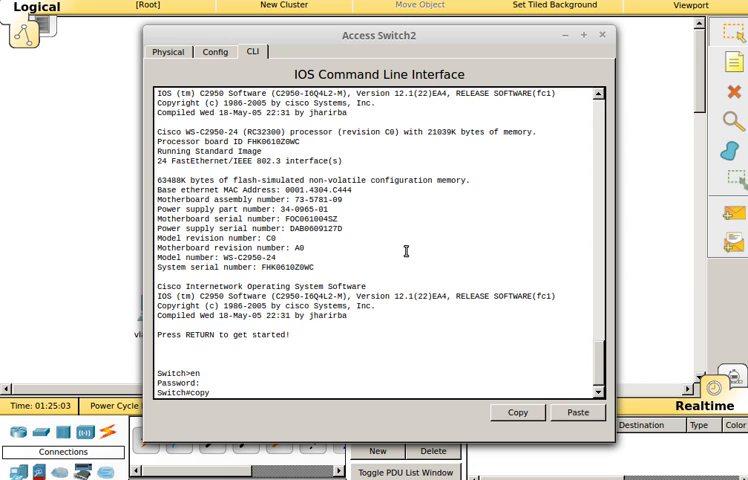
type("run start")
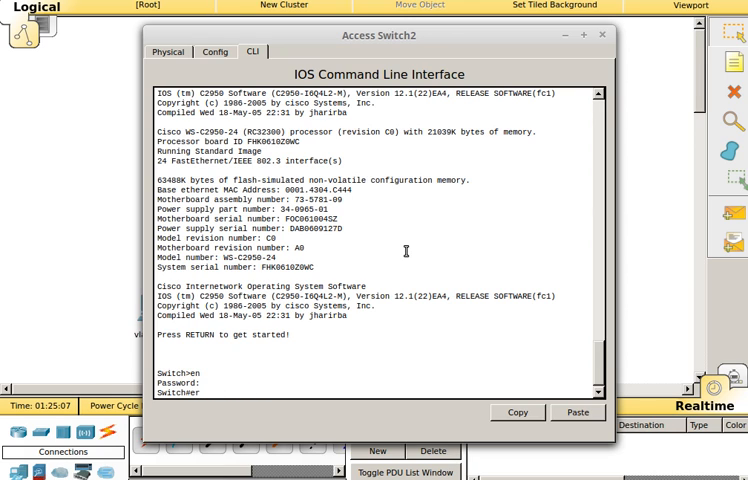
Step: Erase startup-config, verify it is gone with show startup-config, and reload the switch
type("erase start")
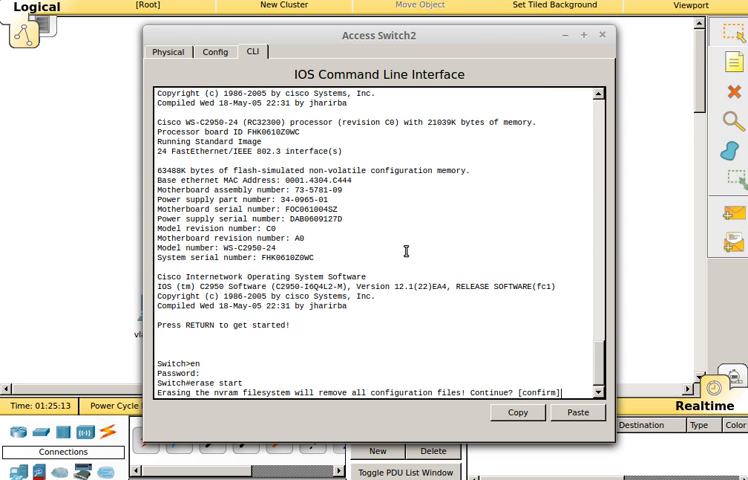
key("enter")
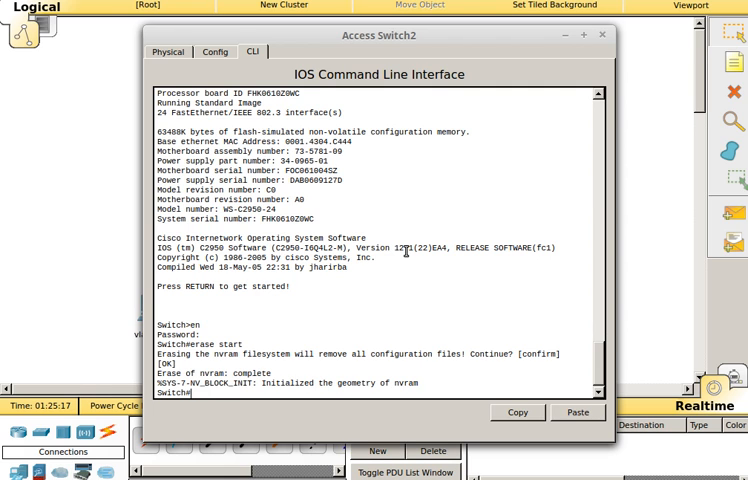
type("show st")
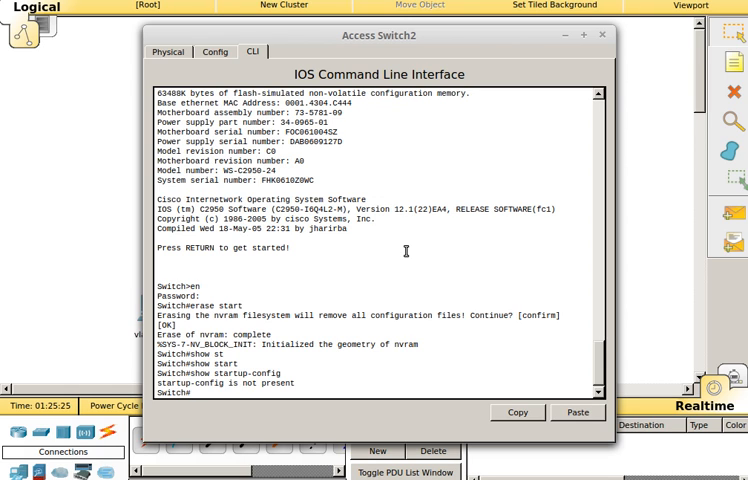
type("reload")
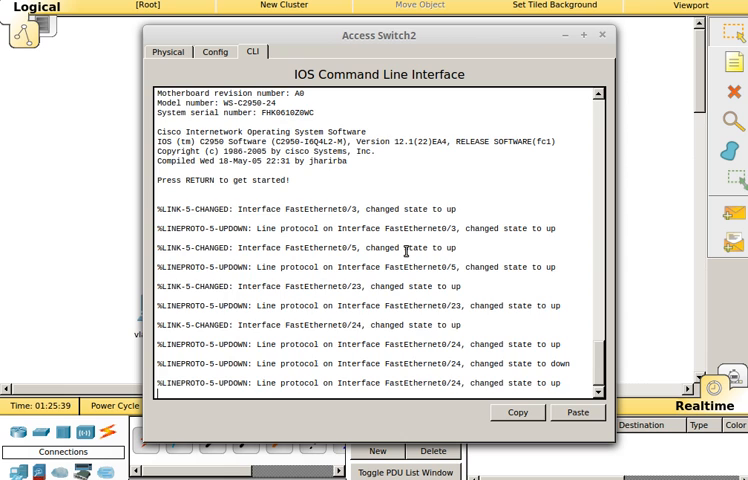
Step: Enable, page through show running-config, and run show vlan brief showing VLANs 2 and 3
type("en")
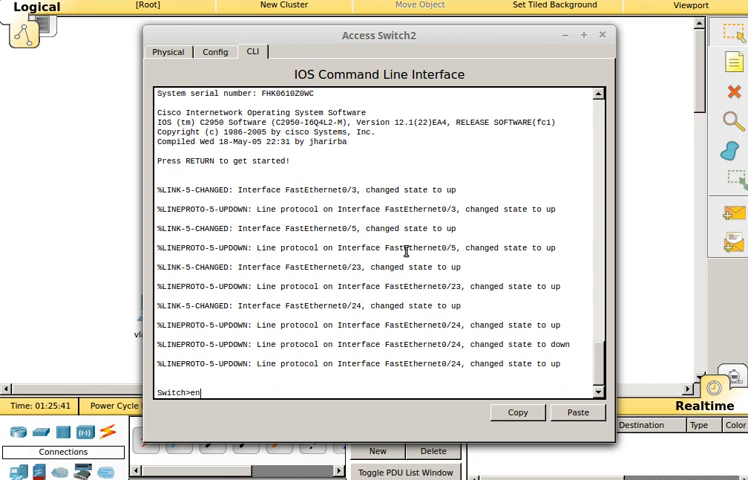
type("show")
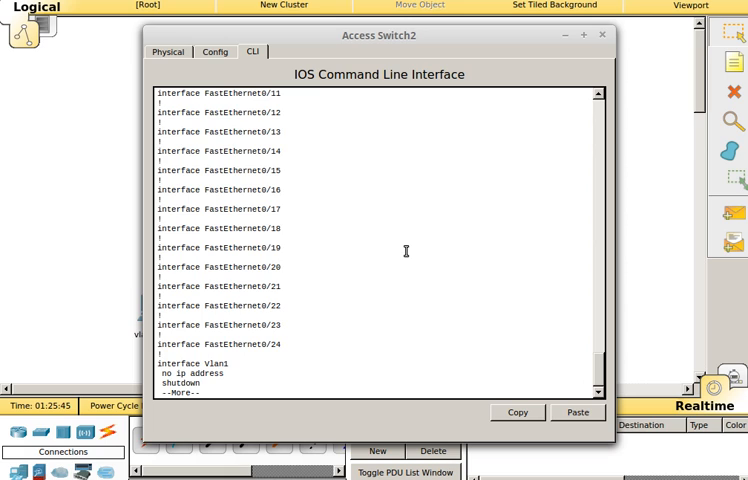
key("space")
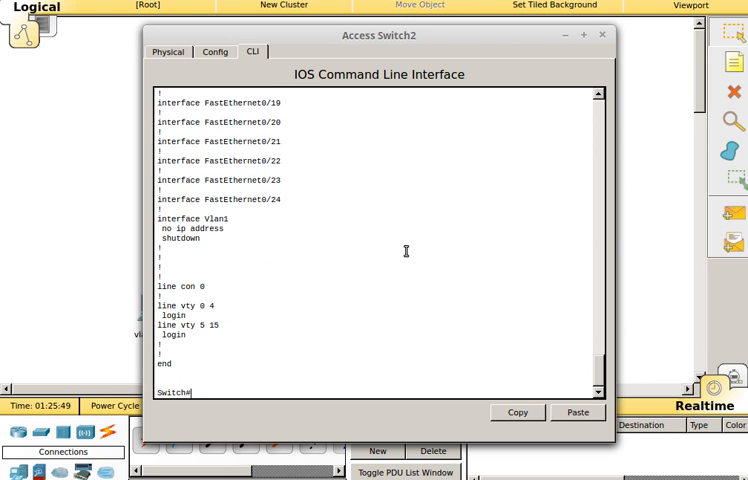
type("show v")
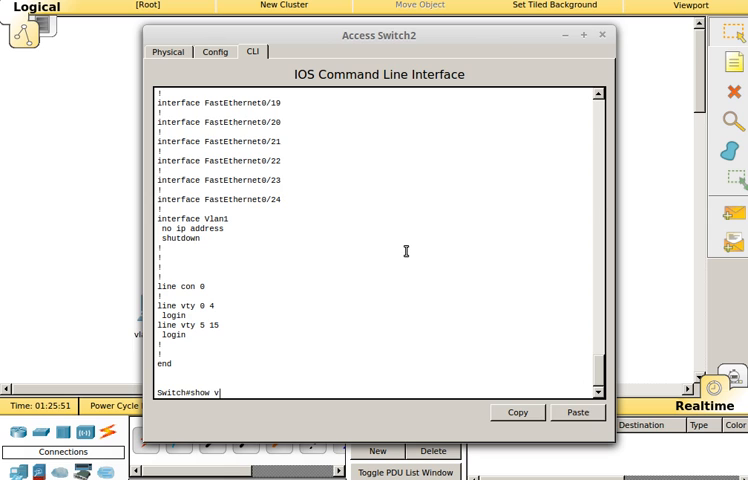
type("lan brief")
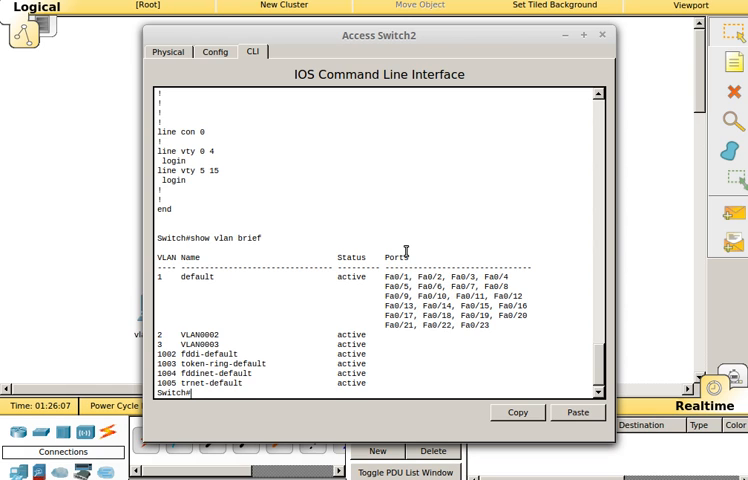
Step: Delete flash:vlan.dat on Access Switch2, confirming the filename and deletion prompts
type("delete flash:v")
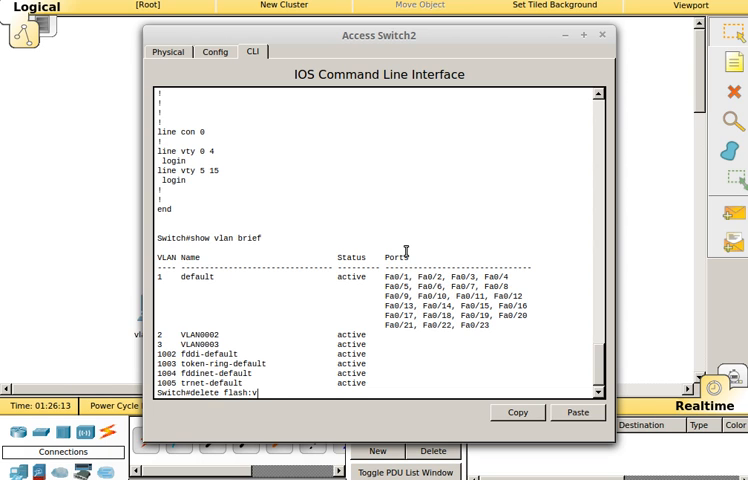
type("lan.dat")
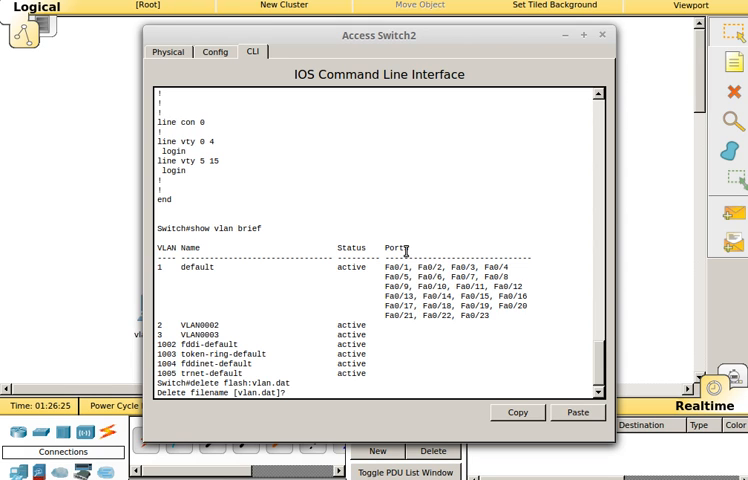
type("y")
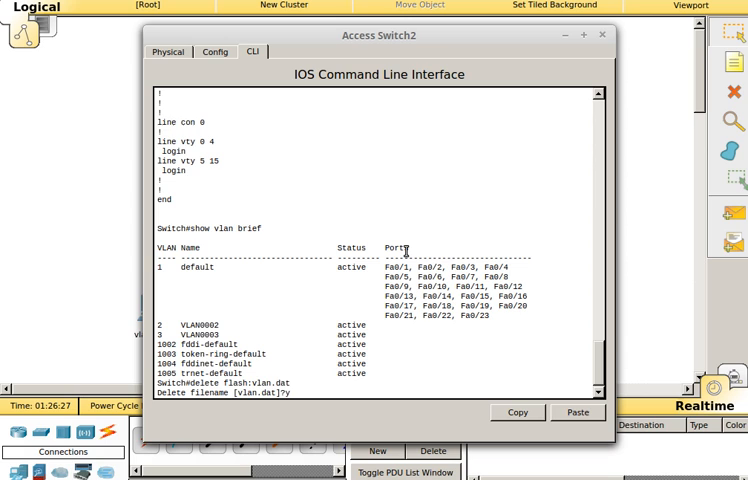
key("enter")
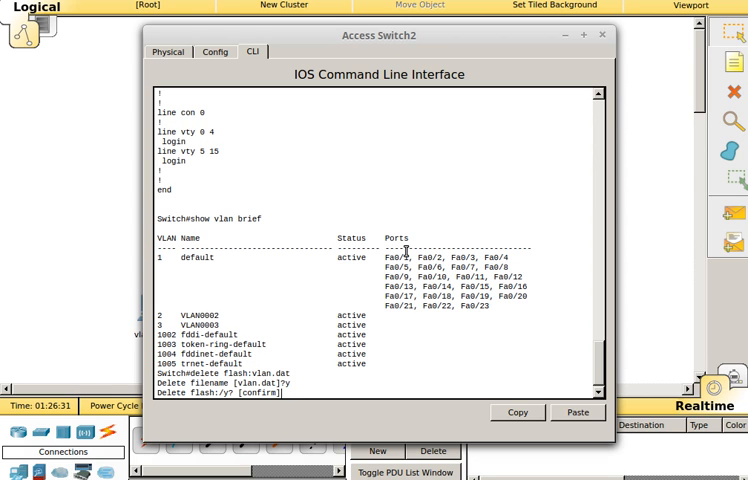
key("enter")
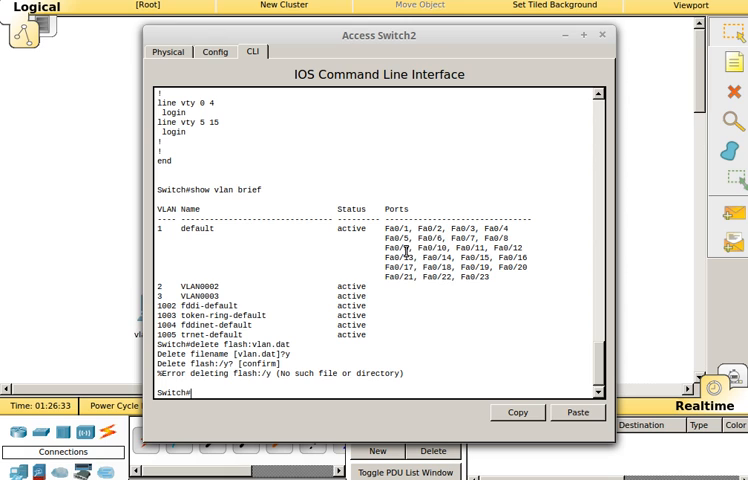
type("delete flash:vlan.dat")
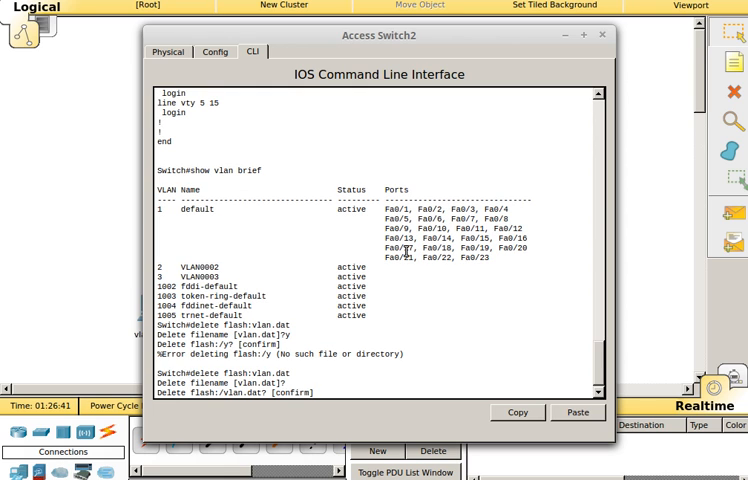
Step: Run show flash and show vlan brief: only the IOS image; VLANs 2, 3 remain
type("show")
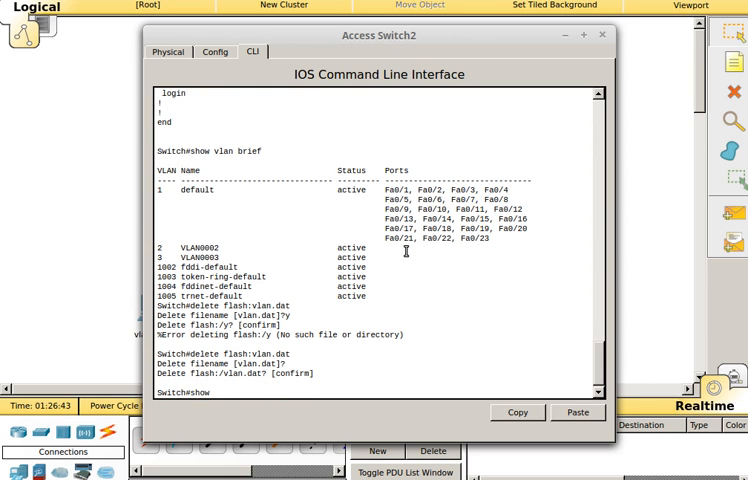
type("hlad")
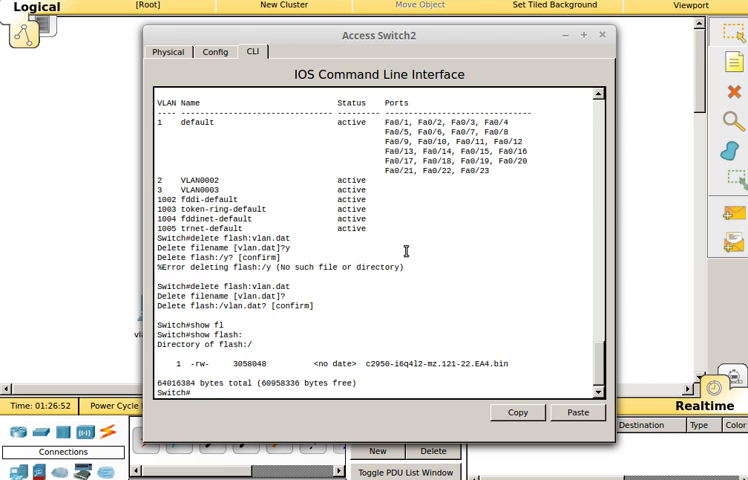
type("show vlan brief")
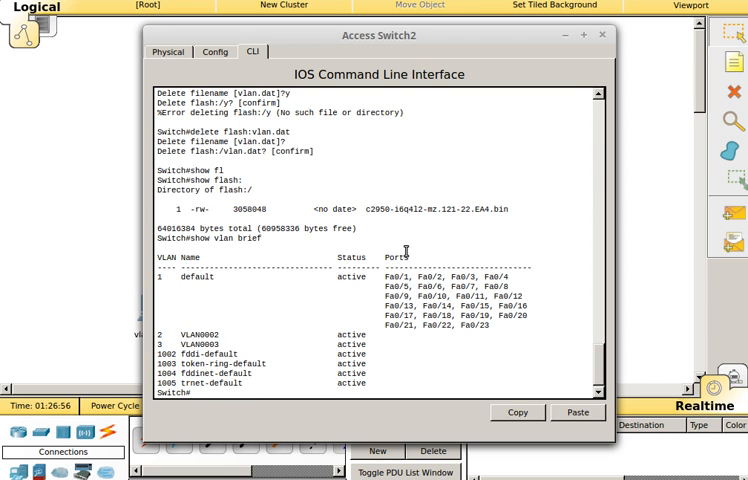
Step: Reload Access Switch2 so show vlan brief lists only VLANs 1 and 1002–1005
type("reload")
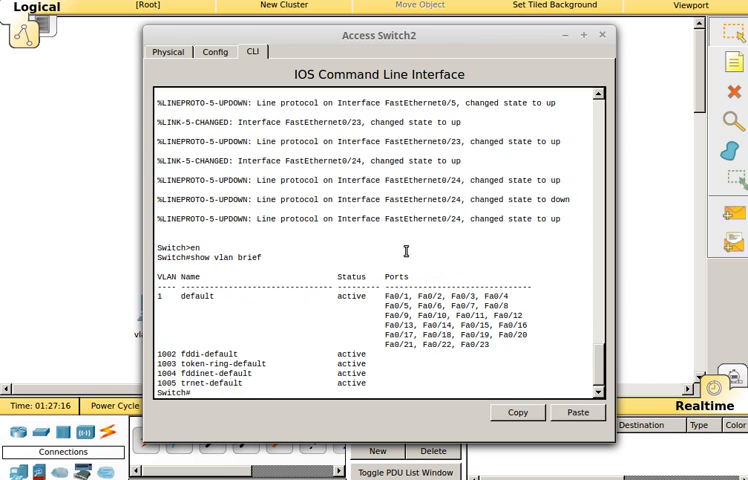
mouse_move(237, 341)
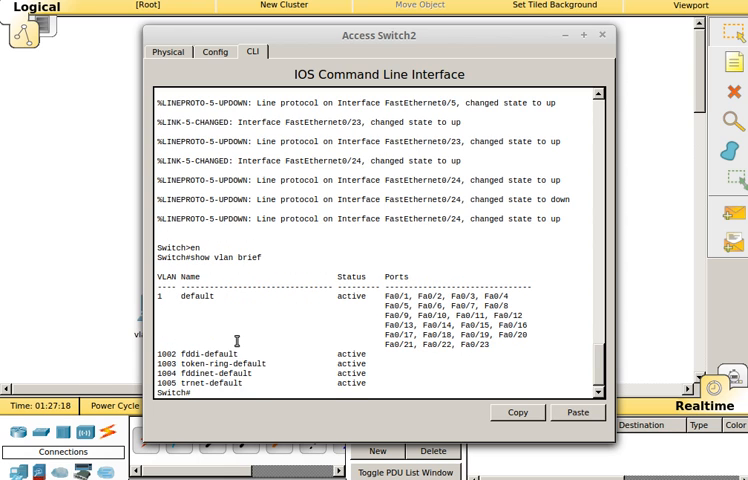
mouse_move(312, 298)
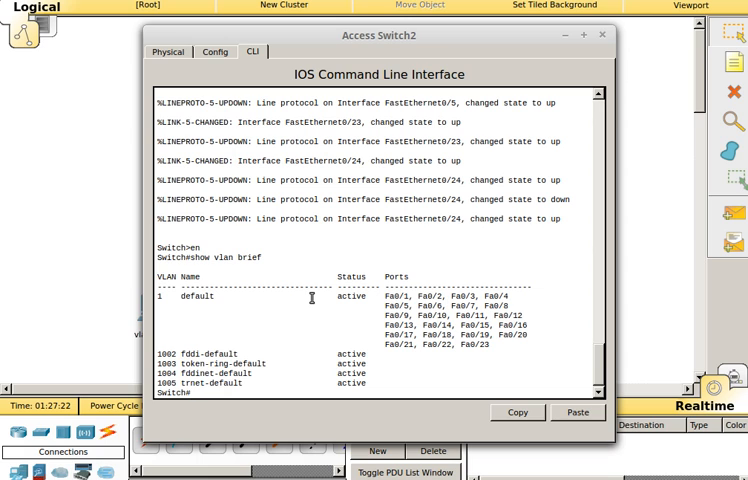
Step: Run show flash, then try delete flash: without a file name, causing a parsing error
type("show flash:")
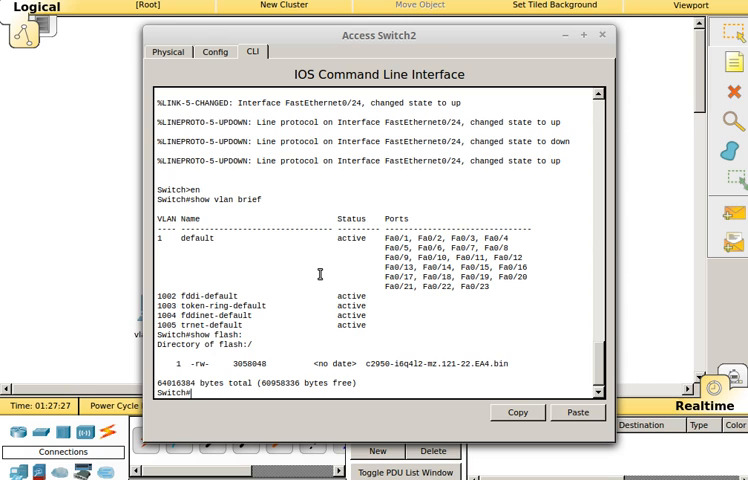
type("delete flash:")
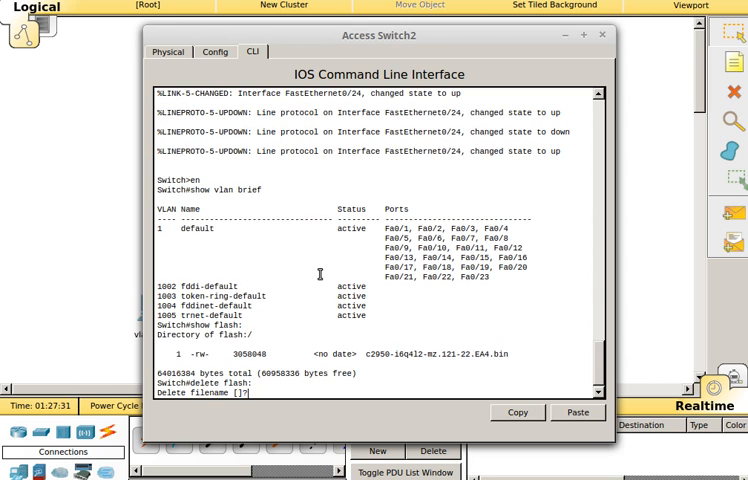
key("enter")
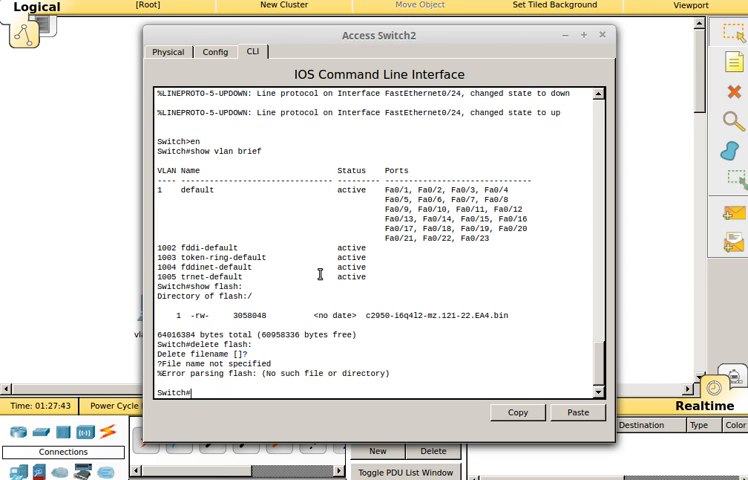
Step: On the other switch's CLI, enable, reload, and run show running-config
left_click(601, 35)
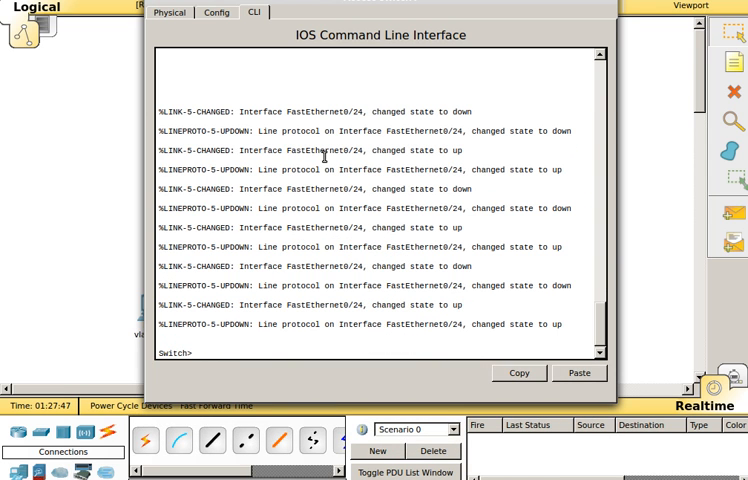
type("en")
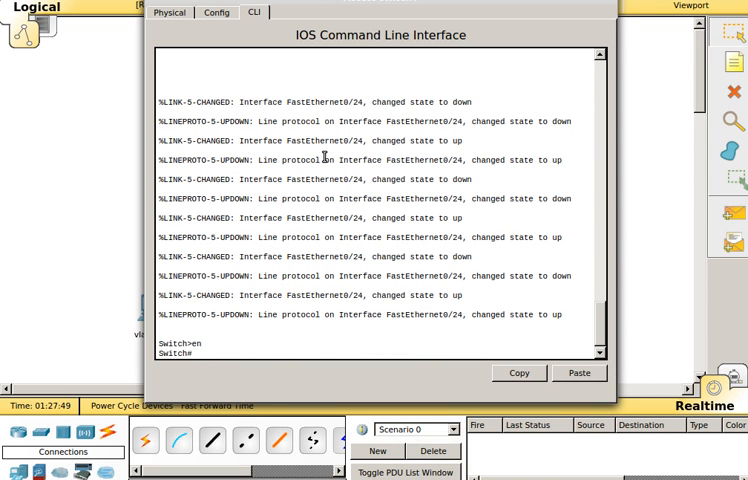
type("reload")
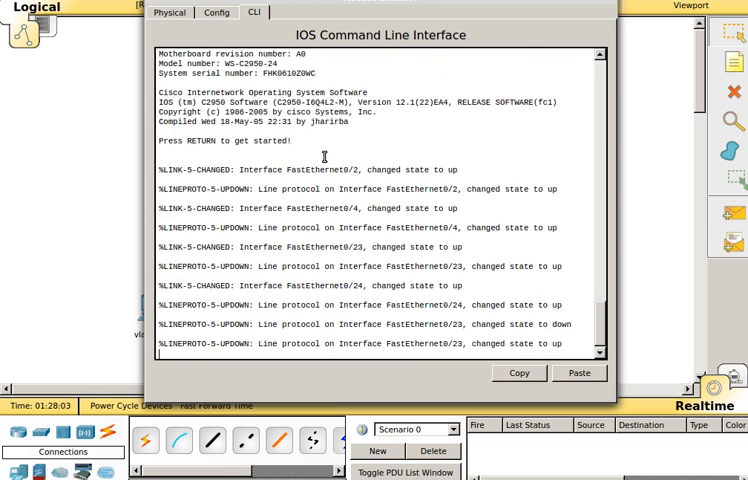
type("show r")
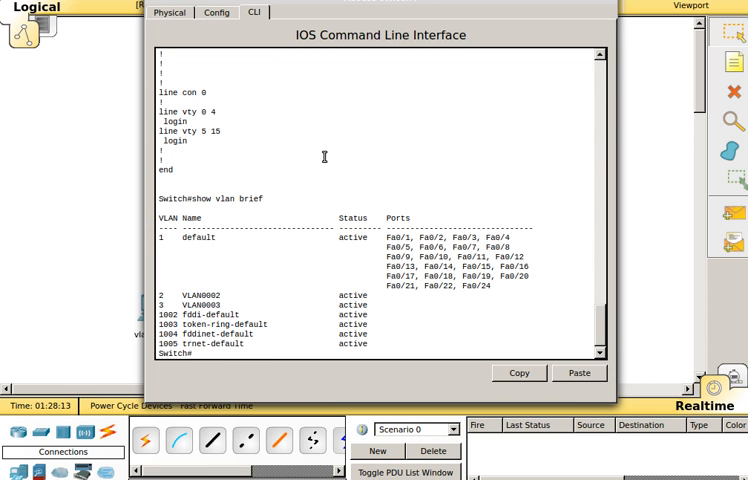
Step: Delete flash:vlan.dat on the second switch, then try show vlan brief after reboot
type("delete")
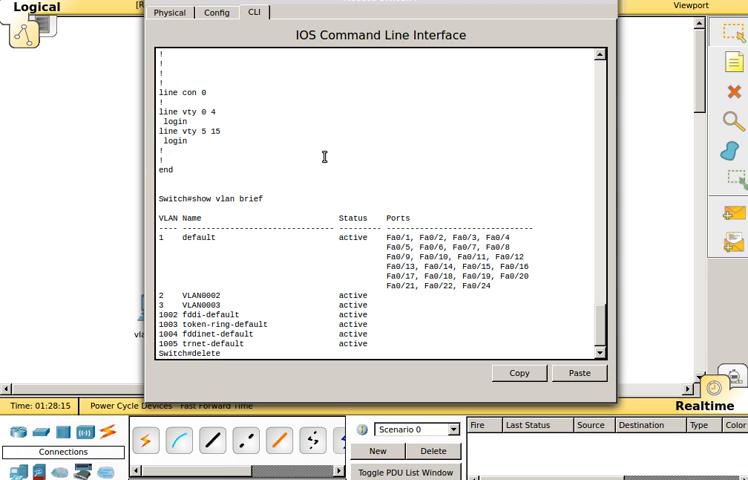
type("flash:vlan.dat")
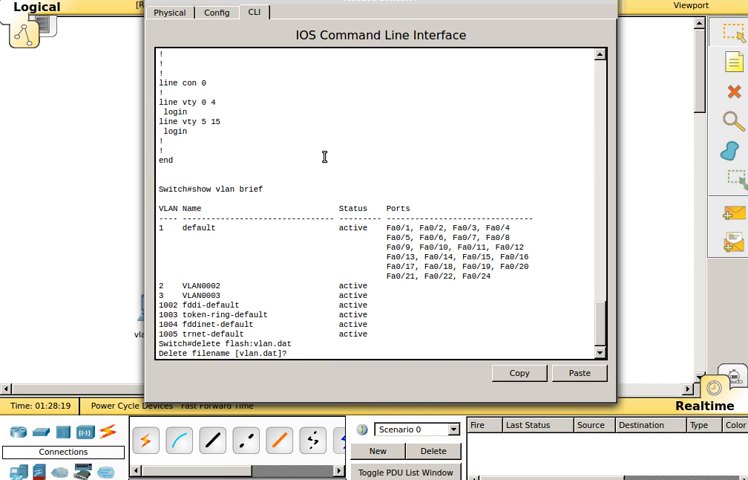
key("enter")
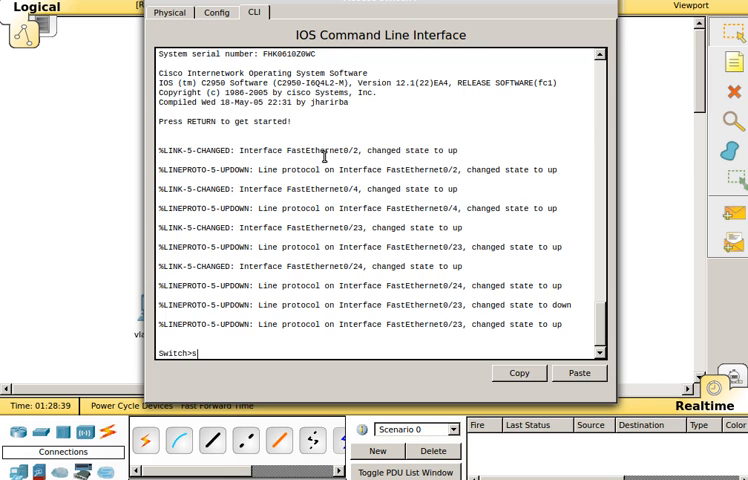
type("show vlan biref")
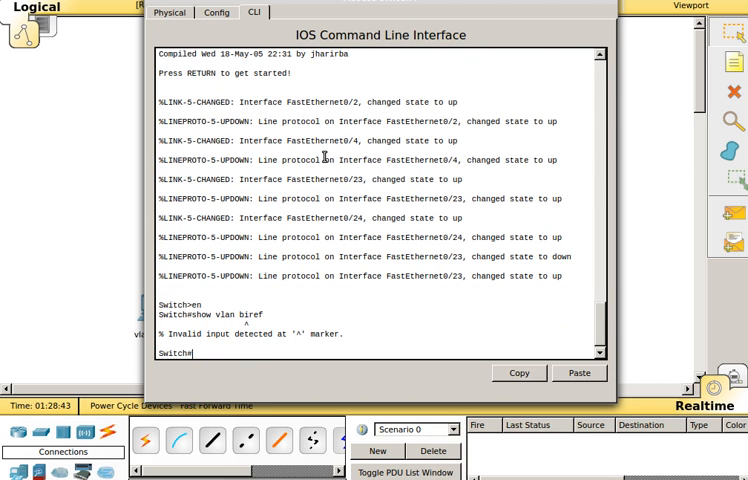
type("show vlan brio")
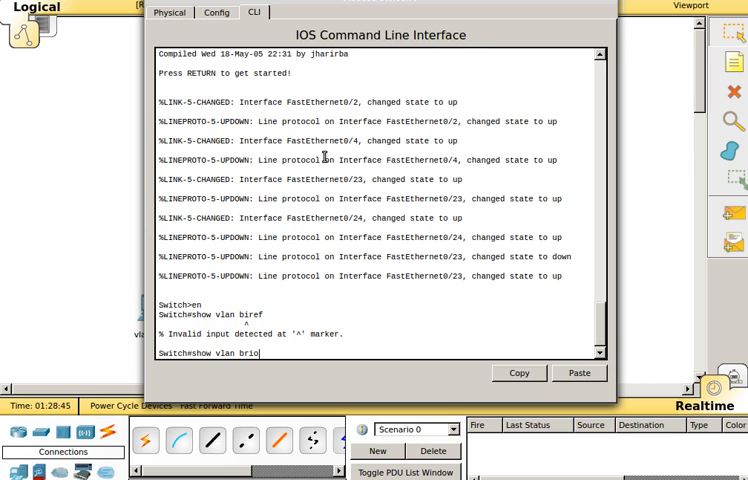